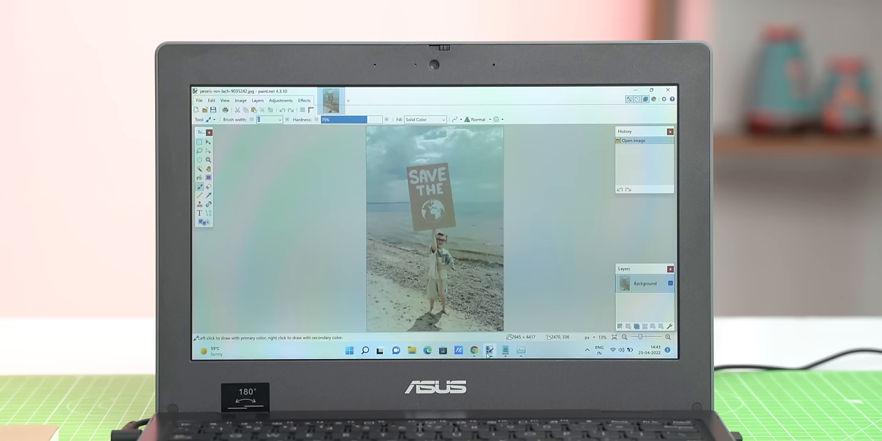
- Bring up a blank Notepad window over the beach photo in Paint.NET
{"action": "left_click", "coordinate": [488, 350]}
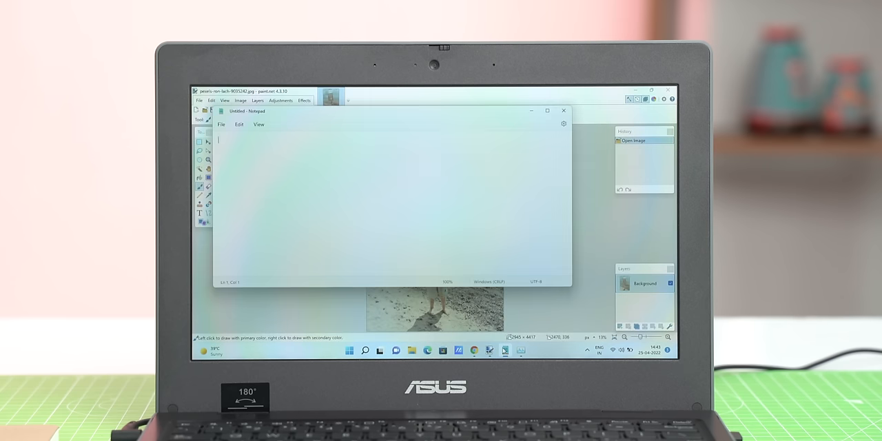
{"action": "mouse_move", "coordinate": [471, 350]}
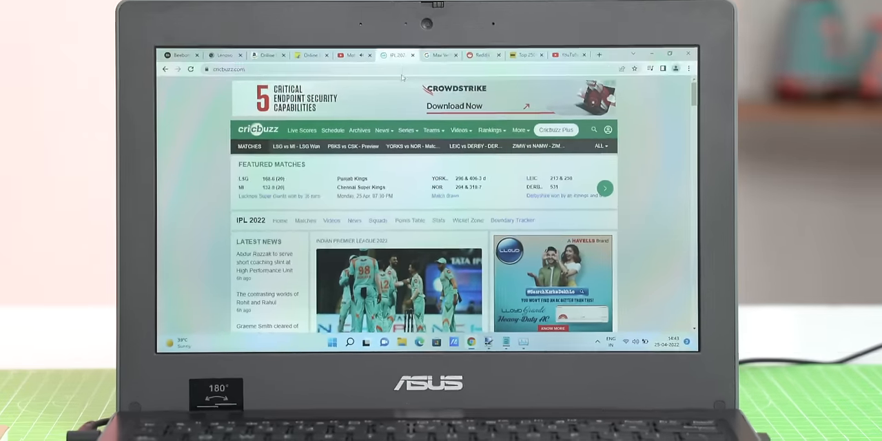
- Play the YouTube video, change its playback quality, then move on toward Task Manager and Photoshop
{"action": "scroll", "scroll_direction": "down", "scroll_amount": 3}
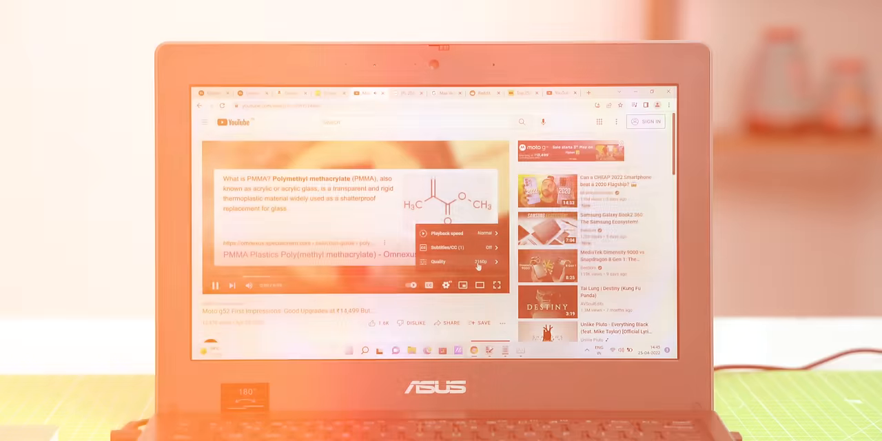
{"action": "left_click", "coordinate": [461, 262]}
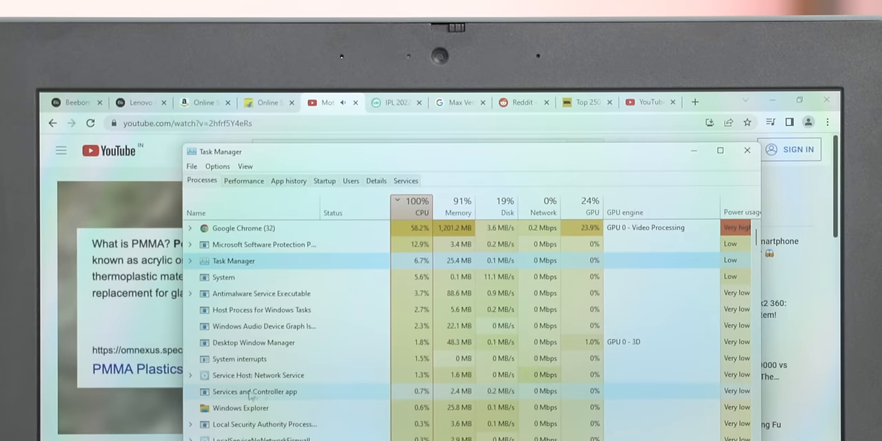
{"action": "left_click", "coordinate": [747, 150]}
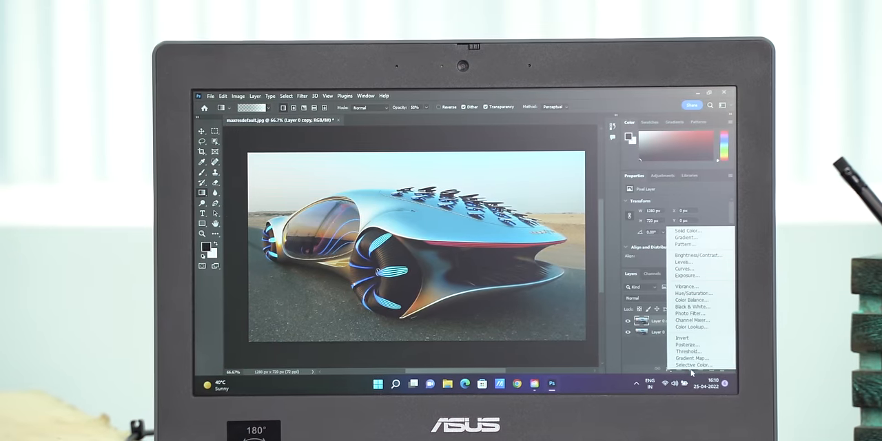
{"action": "mouse_move", "coordinate": [695, 293]}
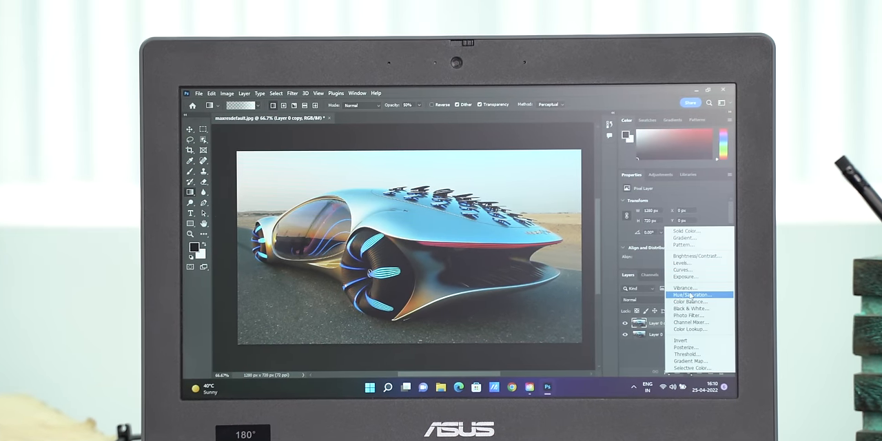
- Add a Hue/Saturation adjustment layer to the concept car photo
{"action": "left_click", "coordinate": [689, 292]}
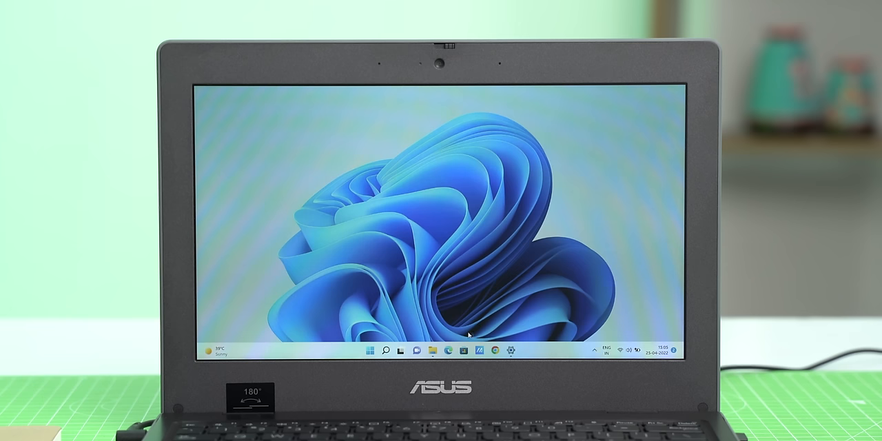
- Browse This PC in File Explorer, enter the OS (C:) drive, then bring up the Start menu
{"action": "left_click", "coordinate": [416, 350]}
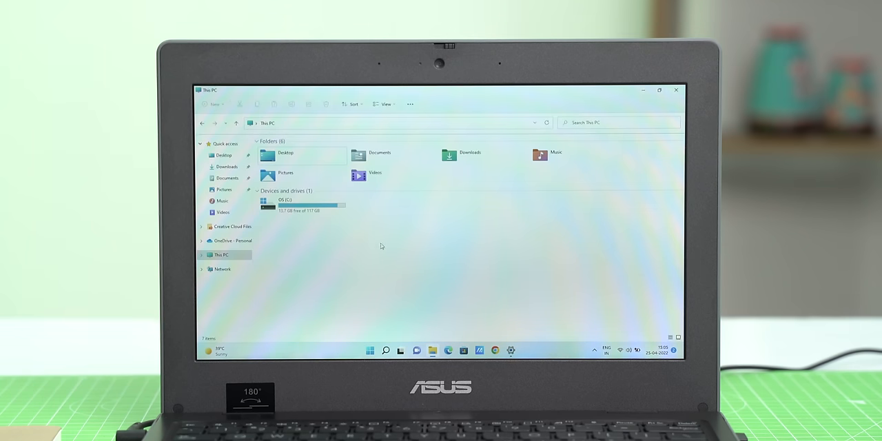
{"action": "double_click", "coordinate": [282, 200]}
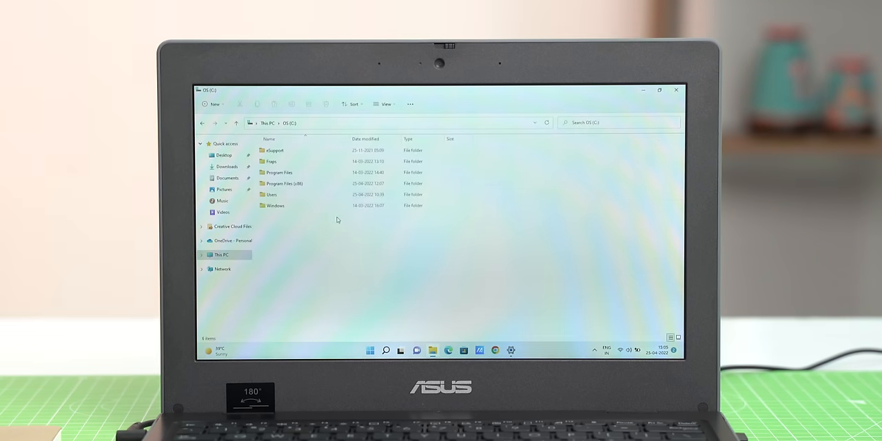
{"action": "left_click", "coordinate": [369, 350]}
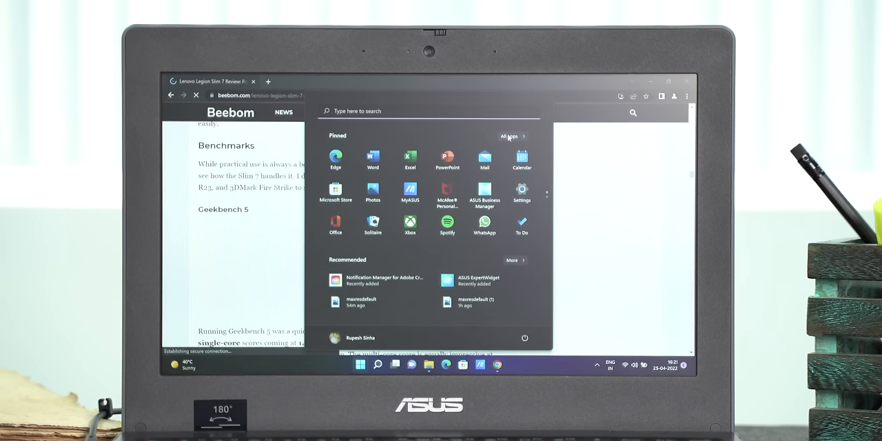
{"action": "left_click", "coordinate": [510, 135]}
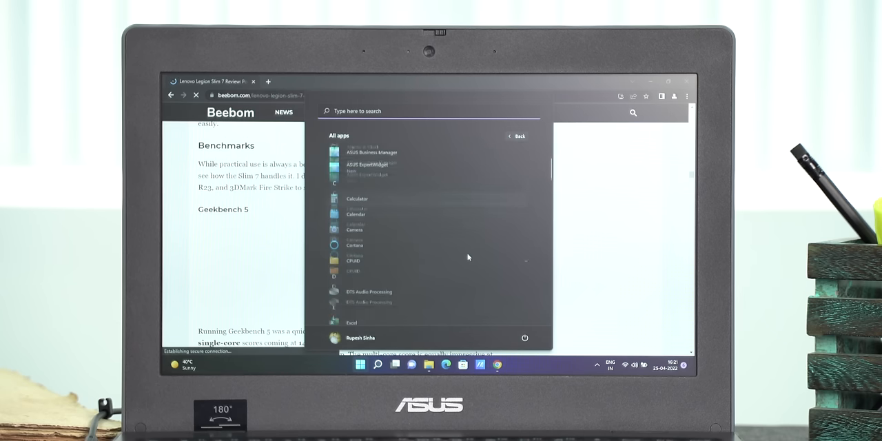
{"action": "scroll", "scroll_direction": "down", "scroll_amount": 3}
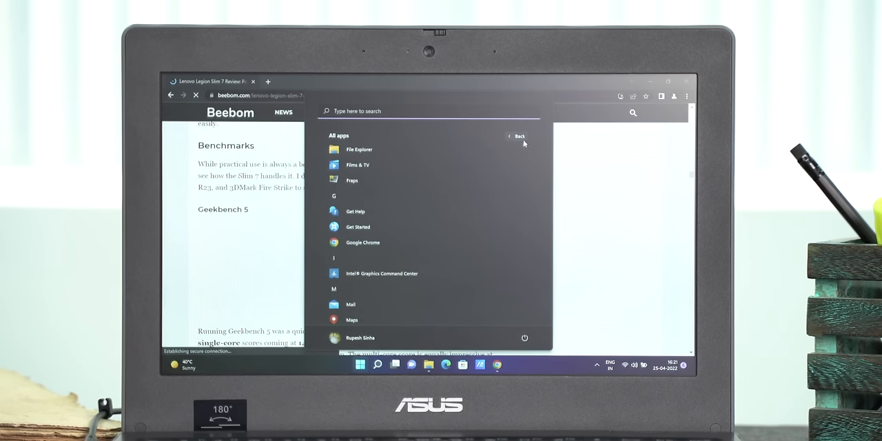
{"action": "left_click", "coordinate": [515, 135]}
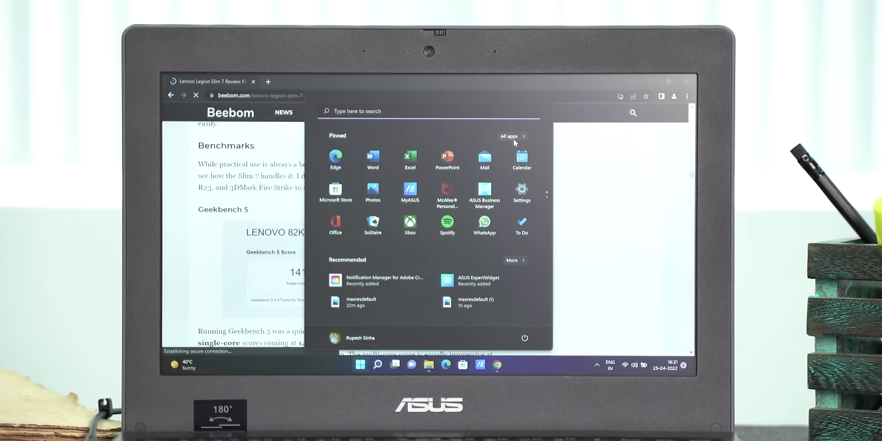